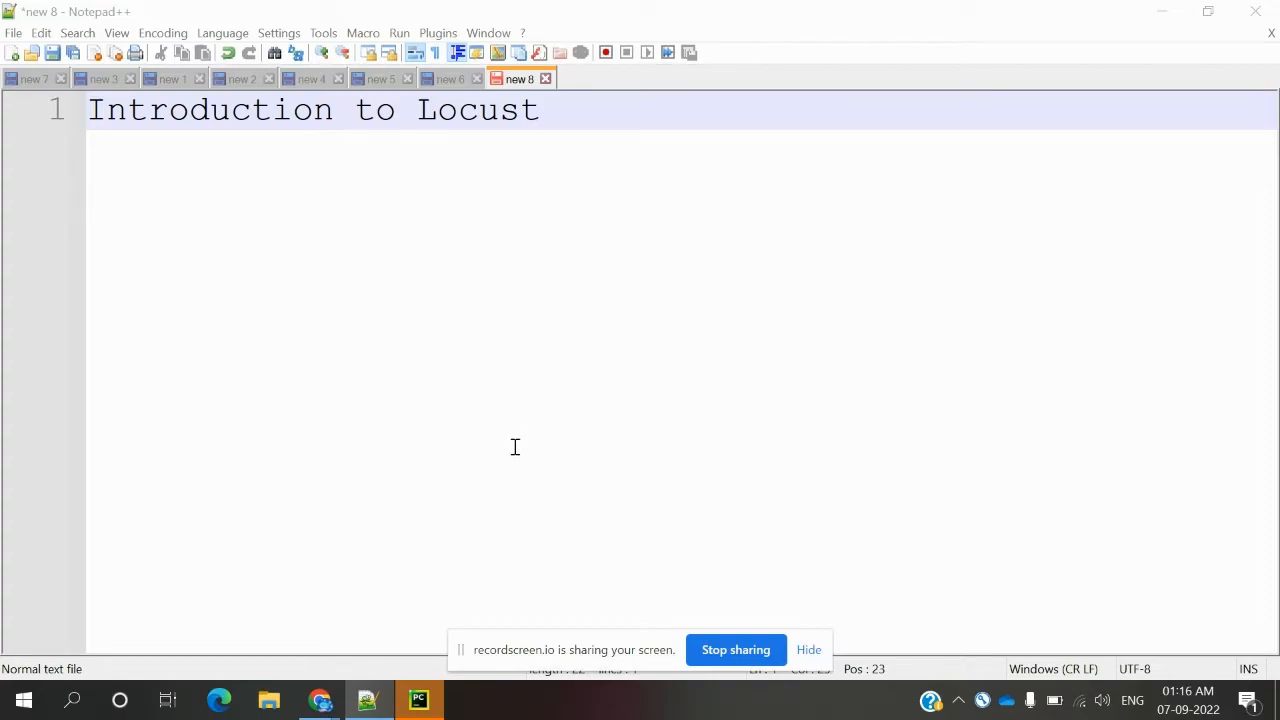
mouse_move(318, 700)
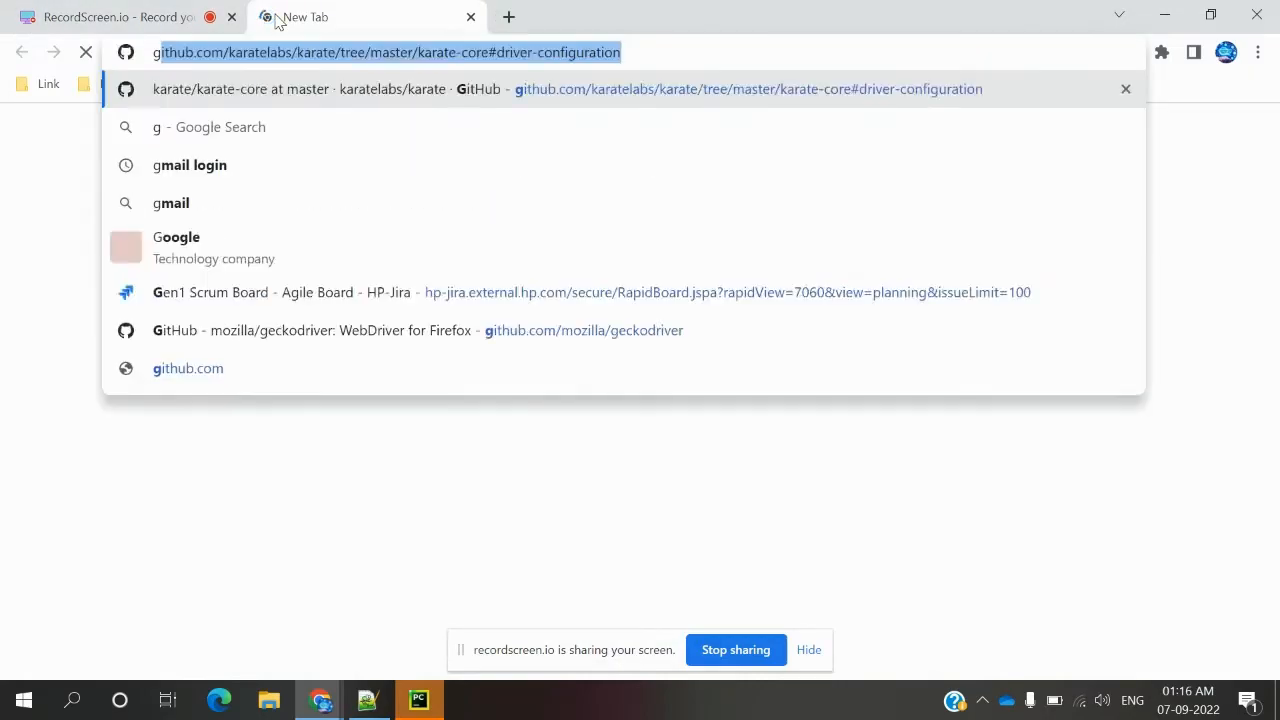
Search Google for 'locust load testing' and open the Locust Documentation result.
type("google.com")
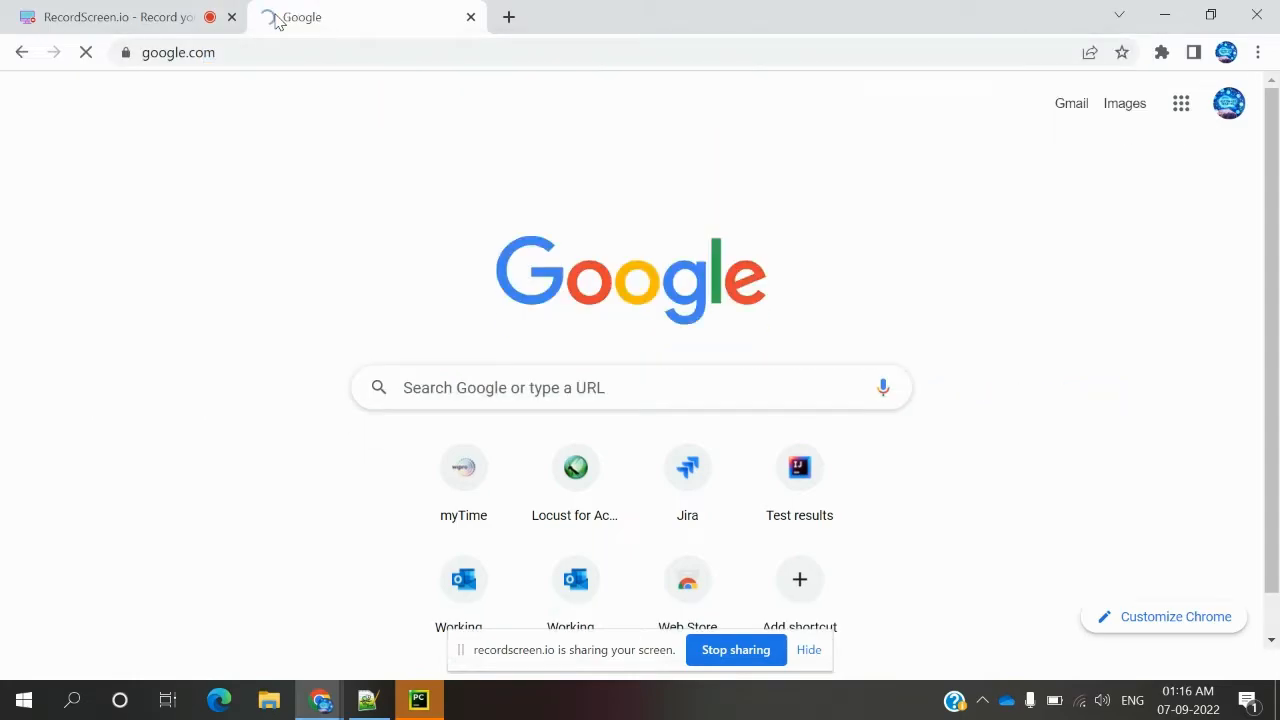
type("locust load testing")
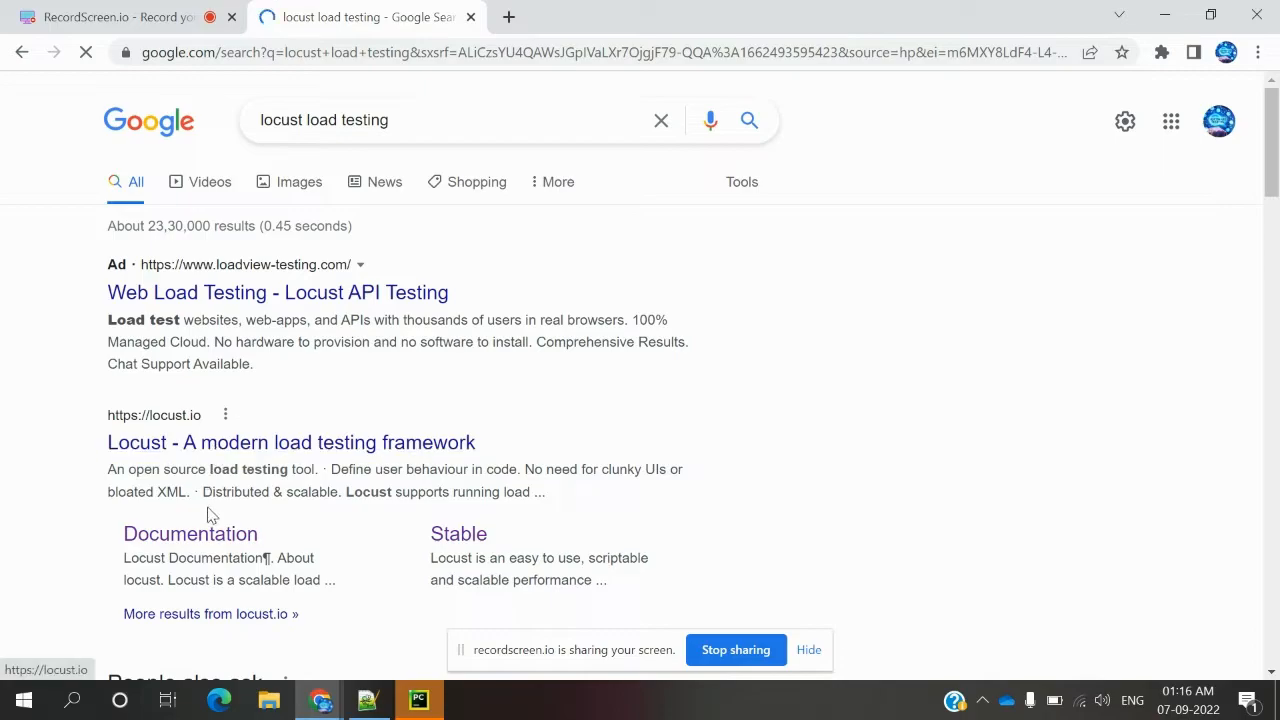
left_click(190, 534)
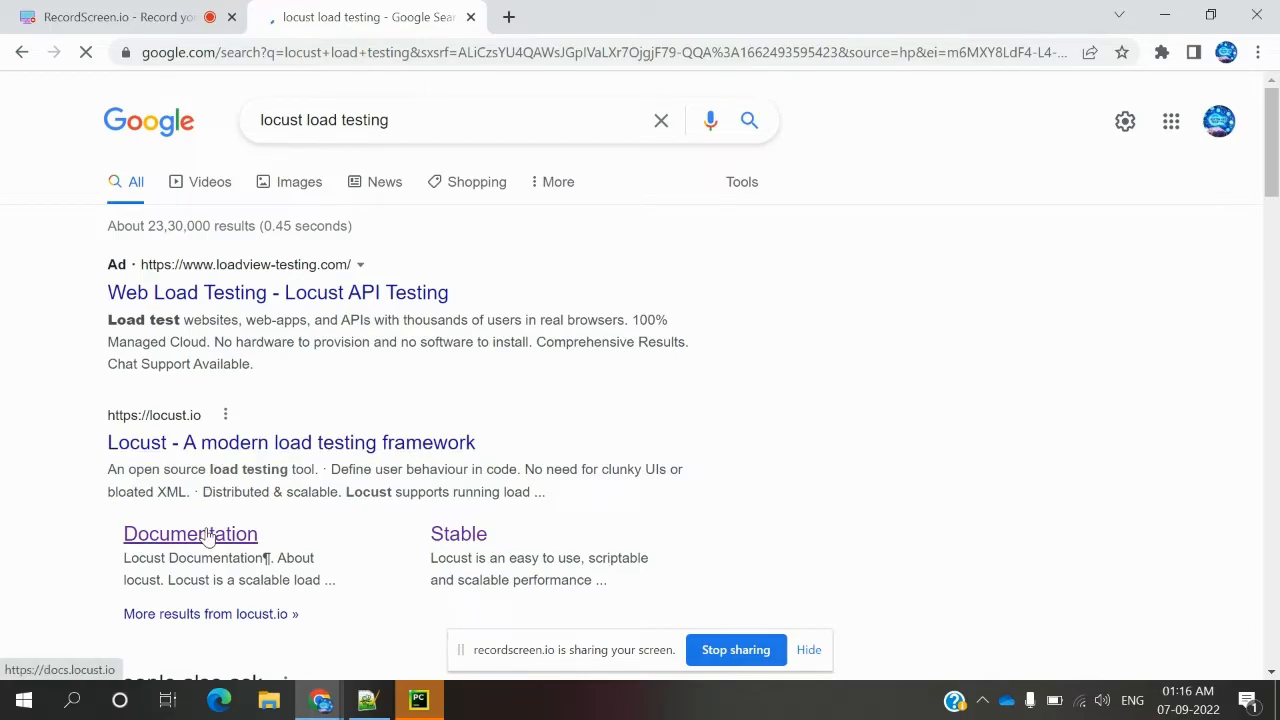
left_click(190, 534)
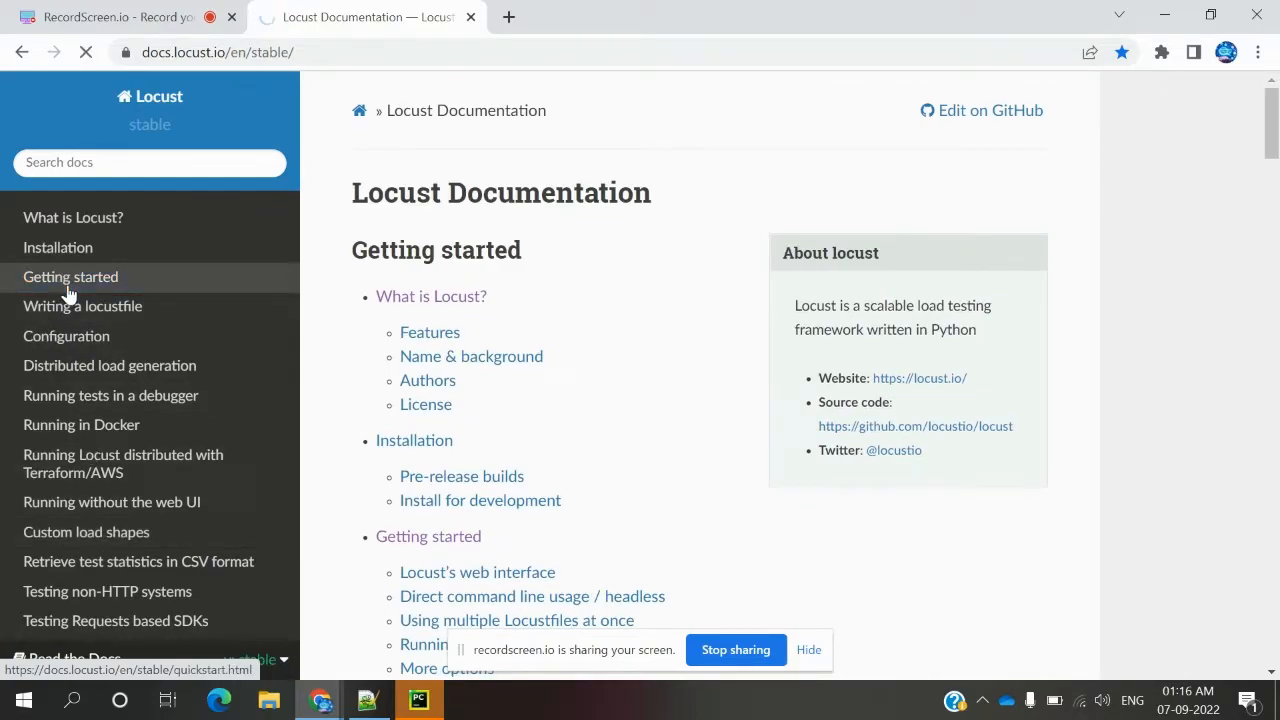
Go to the Getting started page and scroll to the 'Locust's web interface' screenshot.
left_click(70, 276)
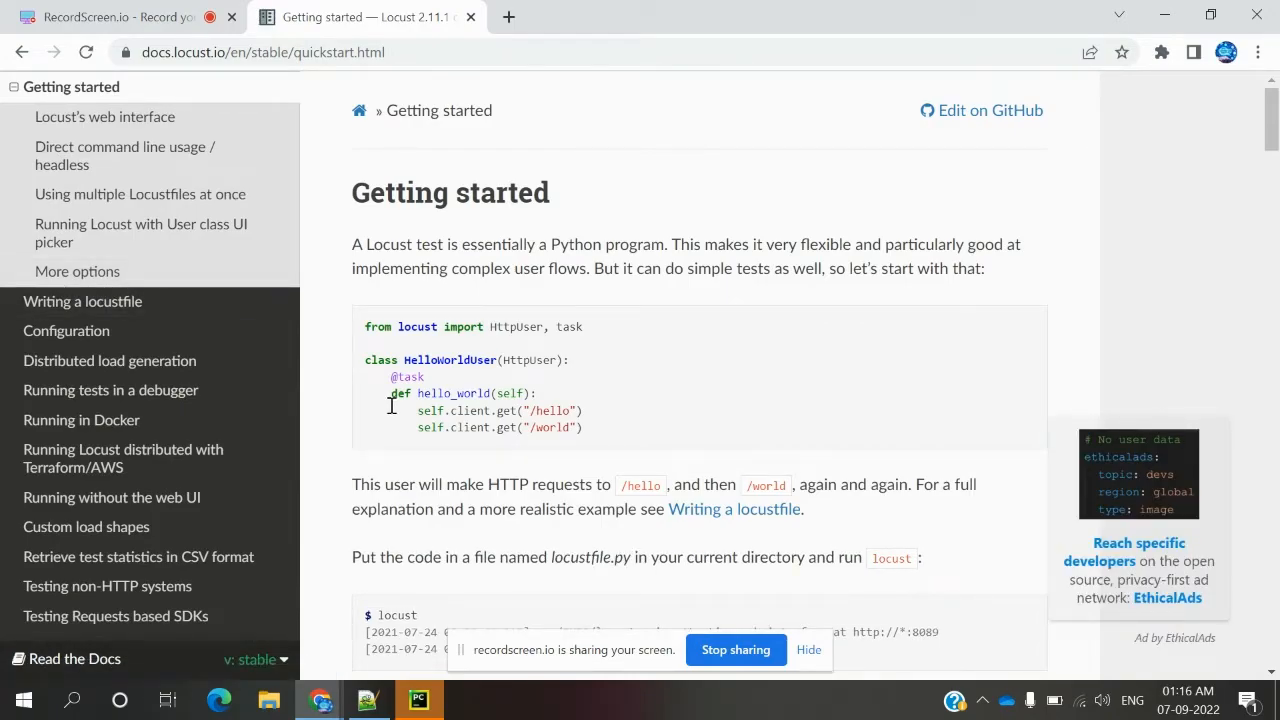
scroll("down", 3)
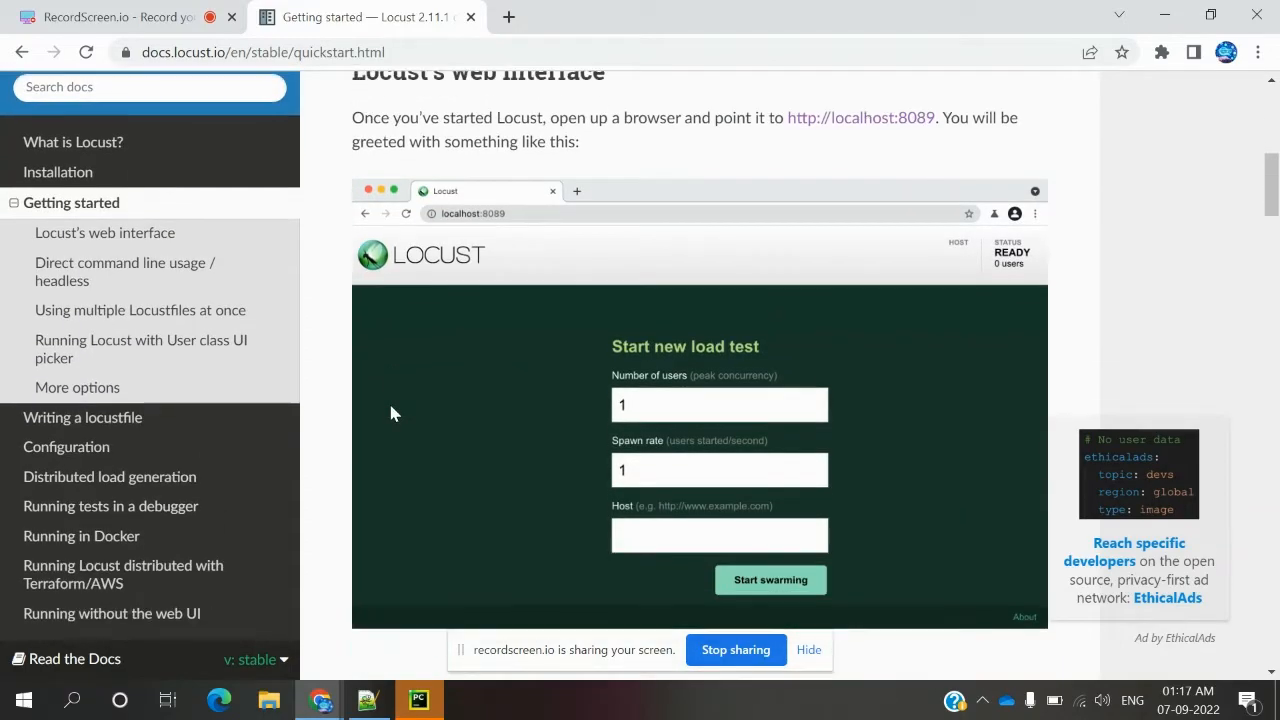
mouse_move(814, 296)
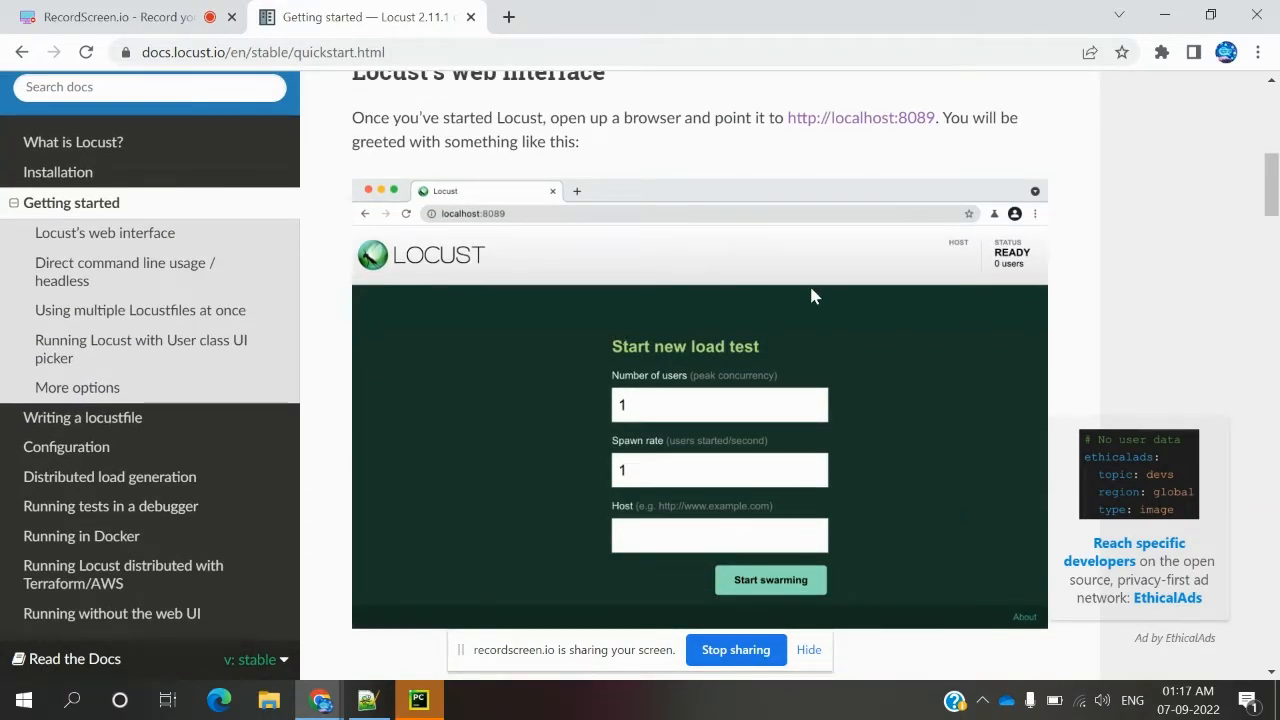
mouse_move(660, 404)
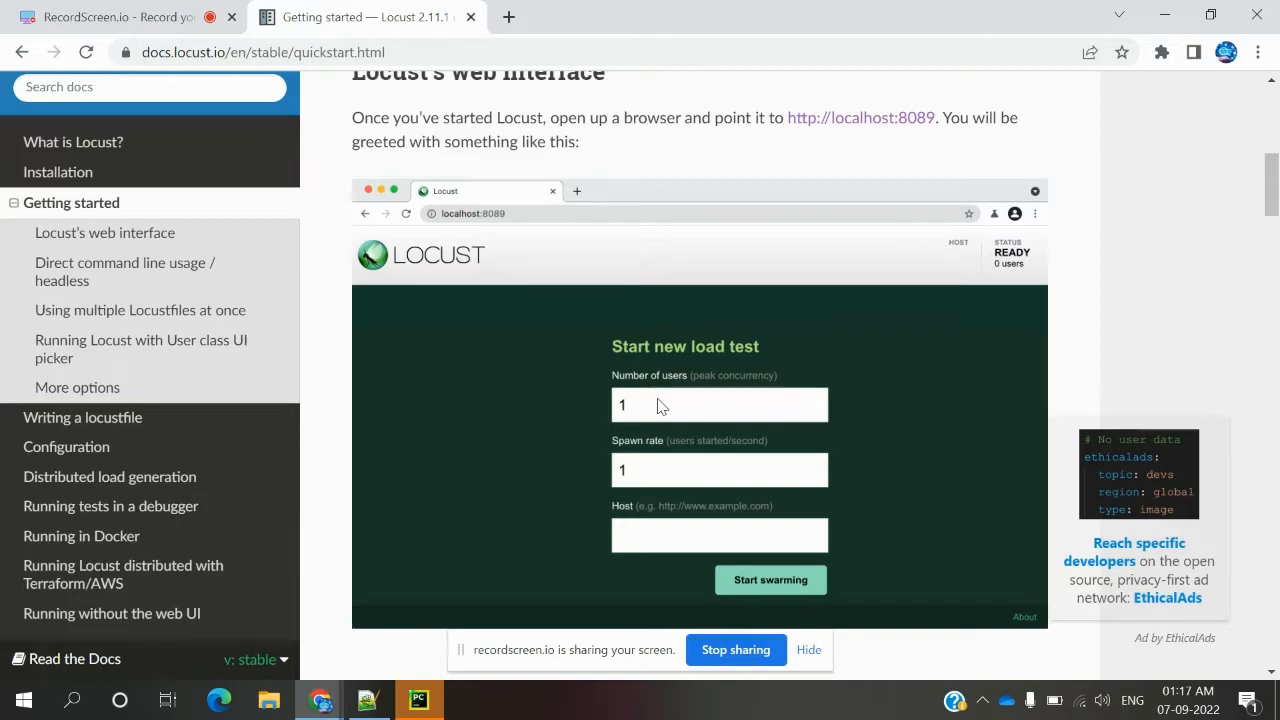
left_click(630, 404)
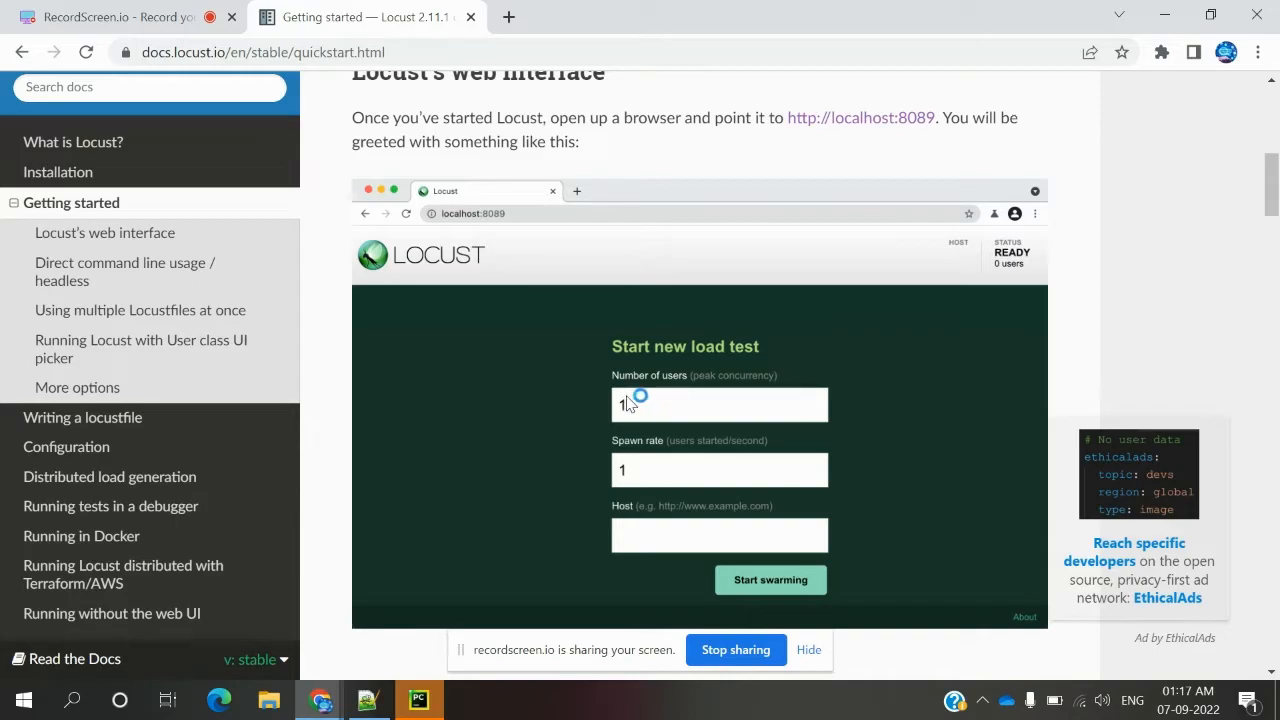
mouse_move(604, 468)
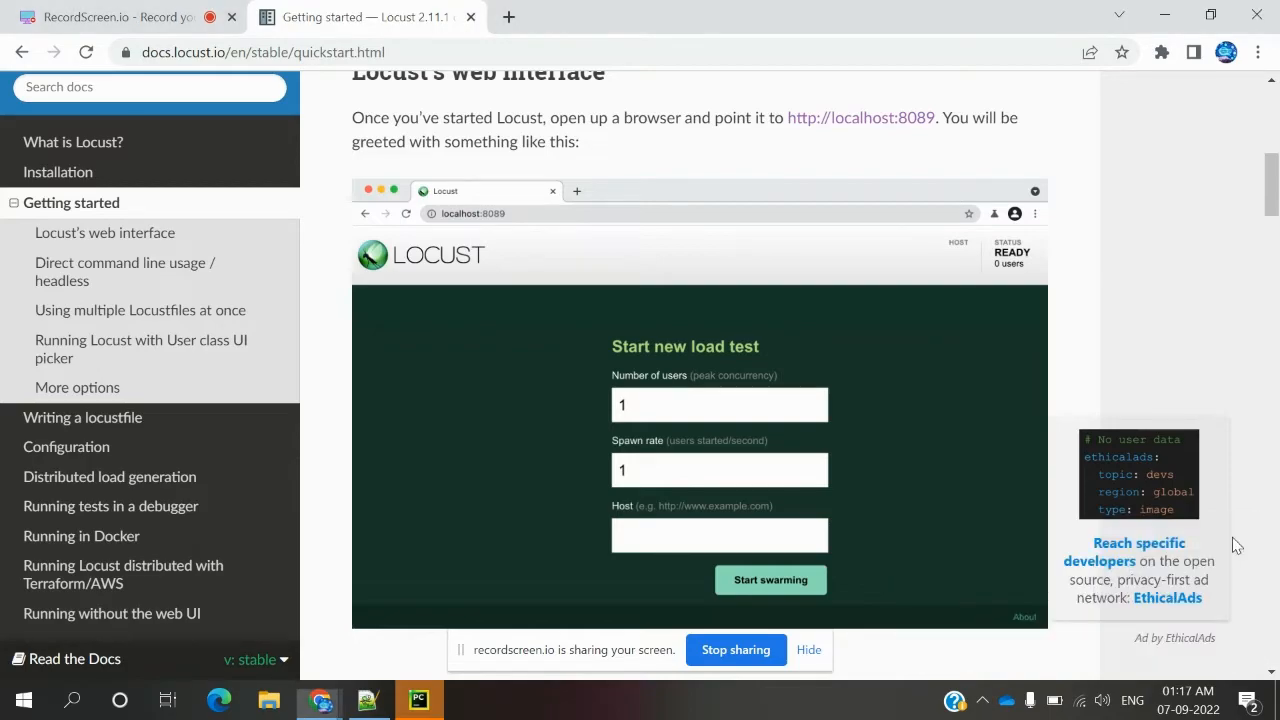
mouse_move(620, 590)
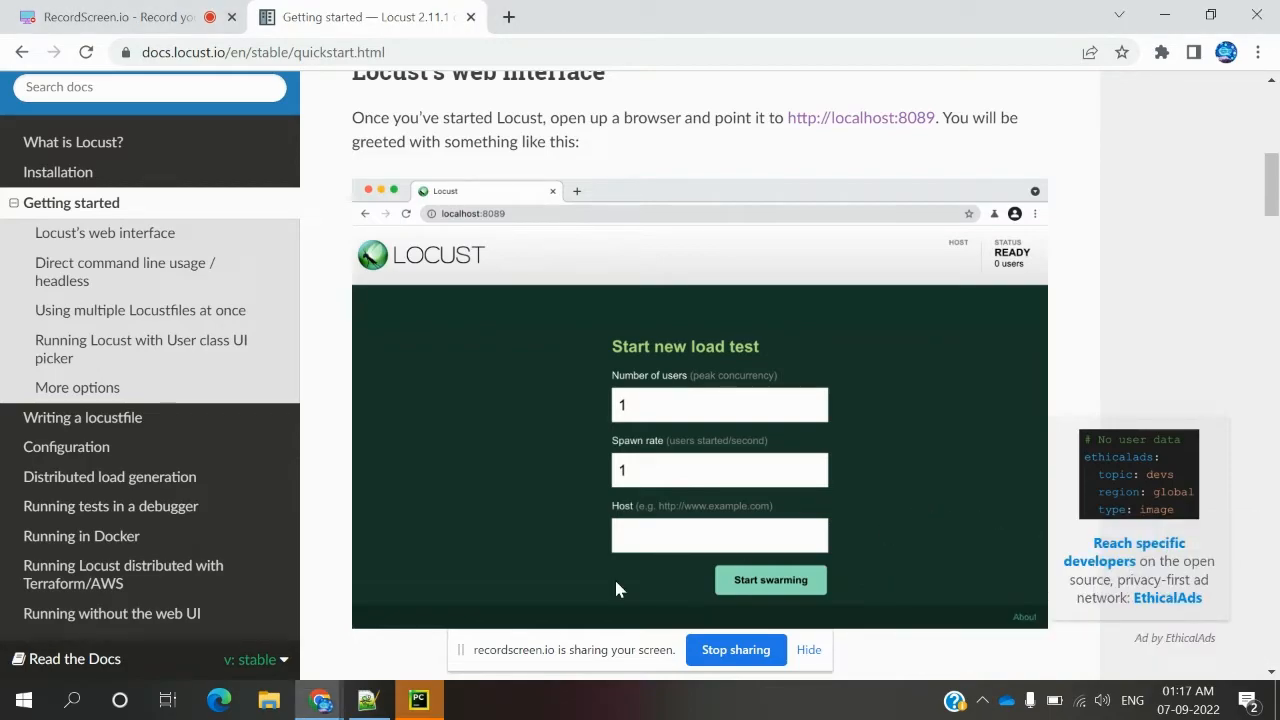
mouse_move(672, 518)
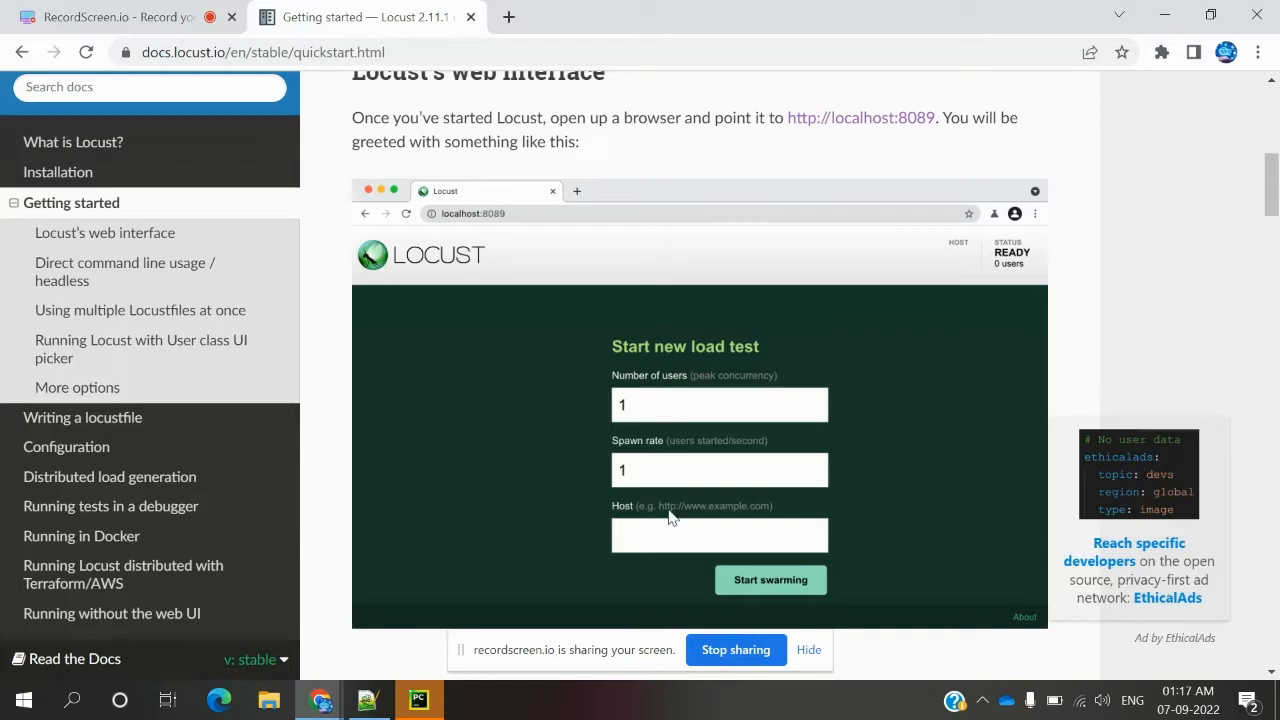
mouse_move(820, 604)
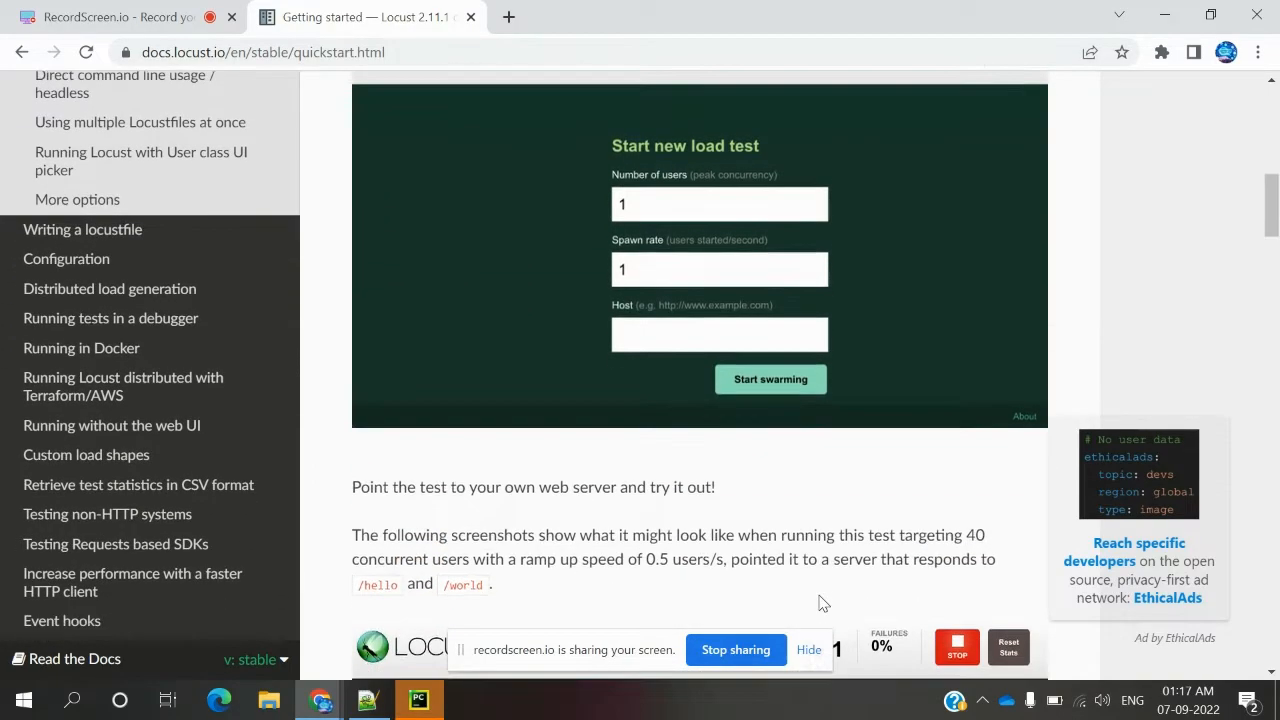
scroll("down", 3)
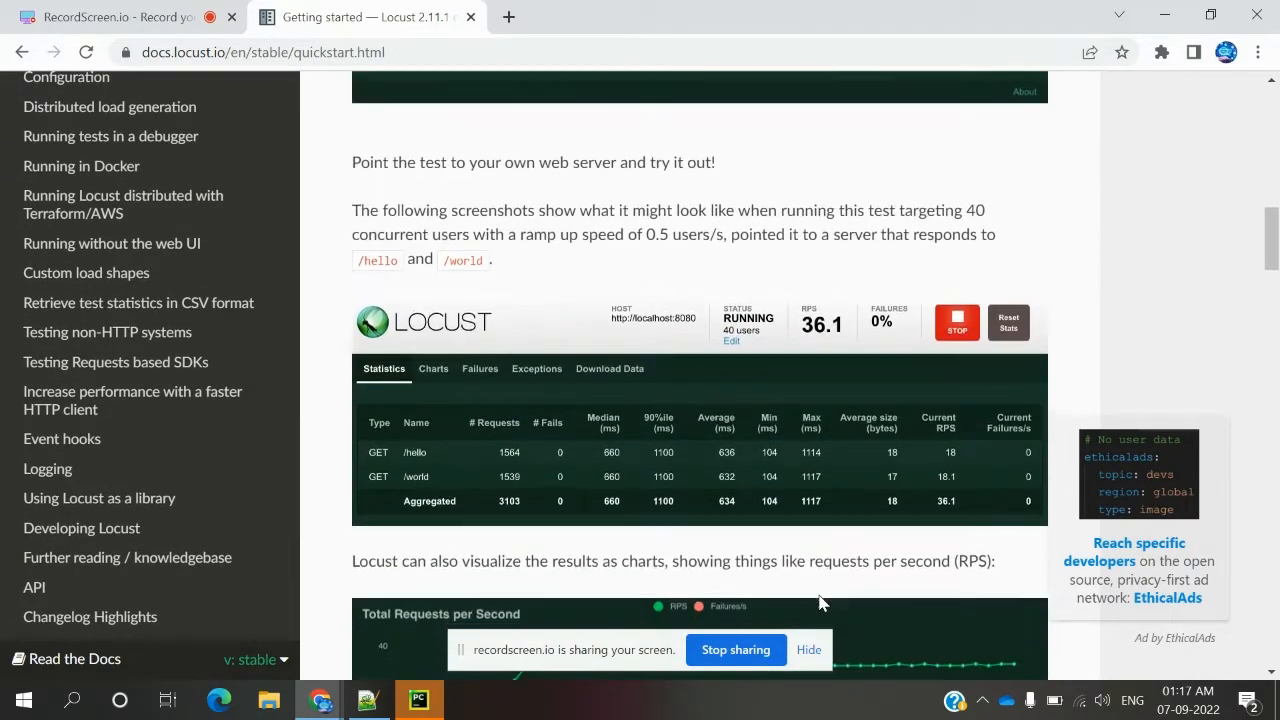
scroll("down", 3)
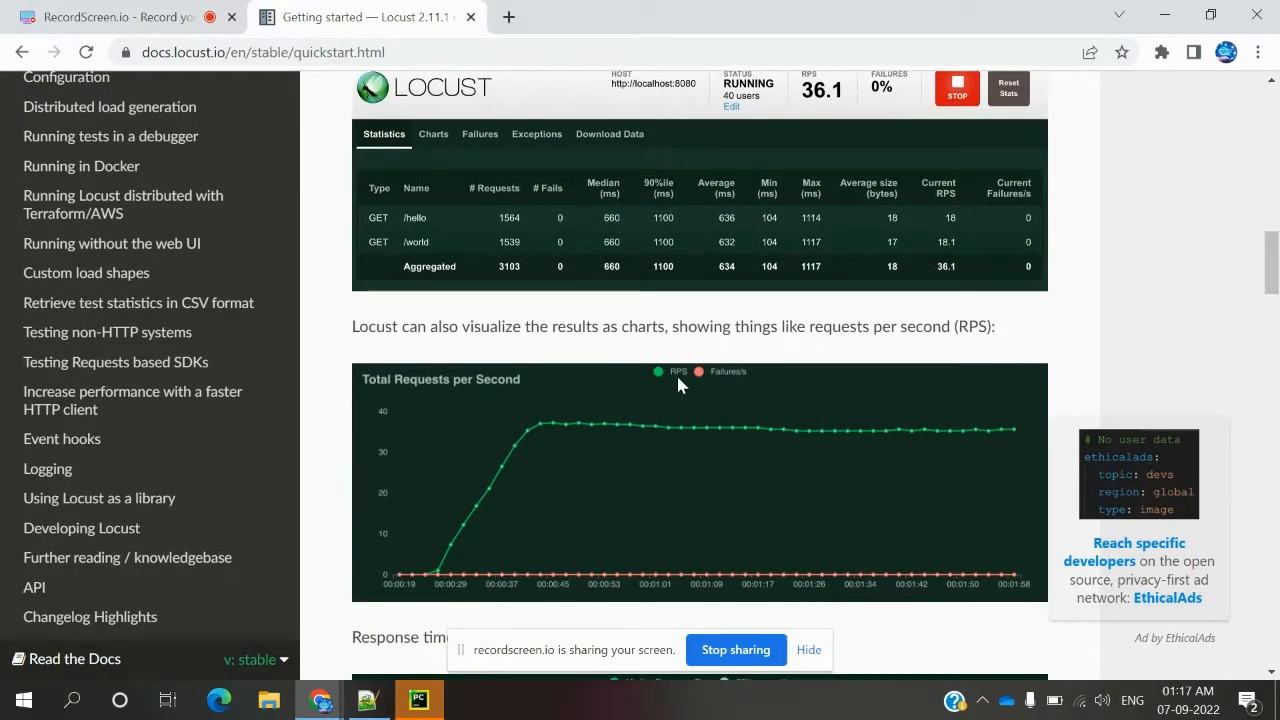
mouse_move(508, 248)
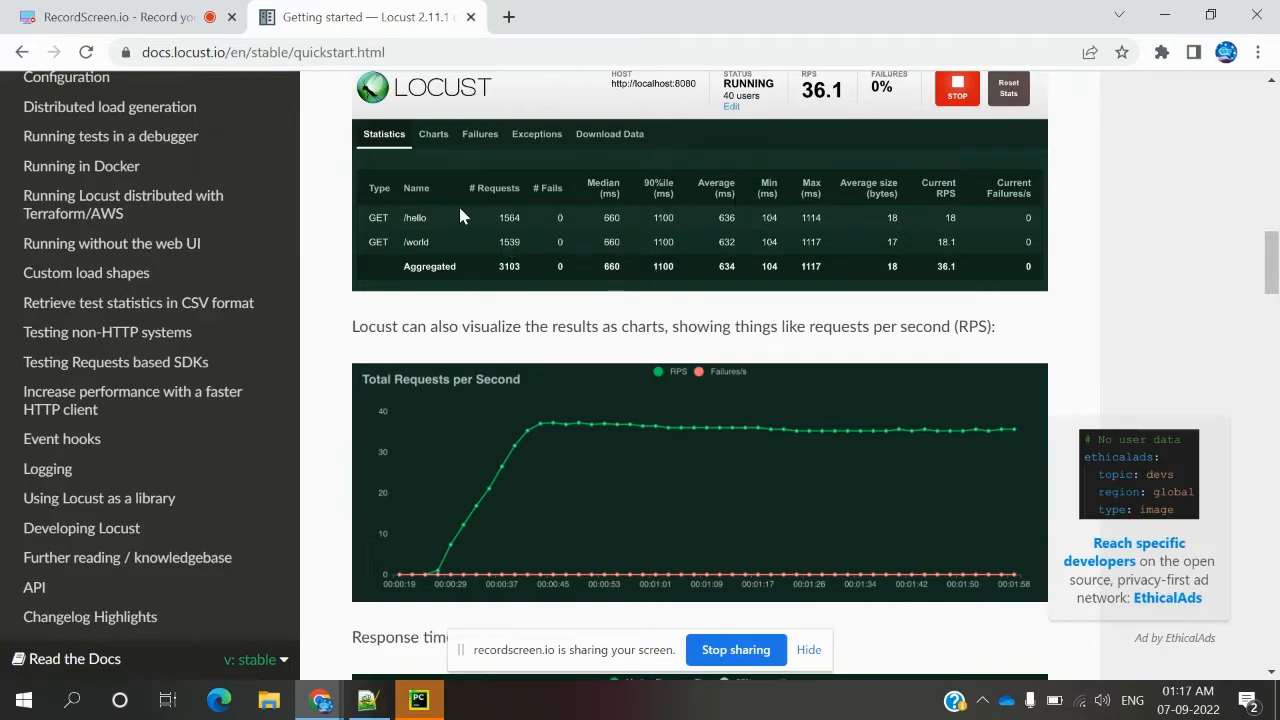
mouse_move(456, 244)
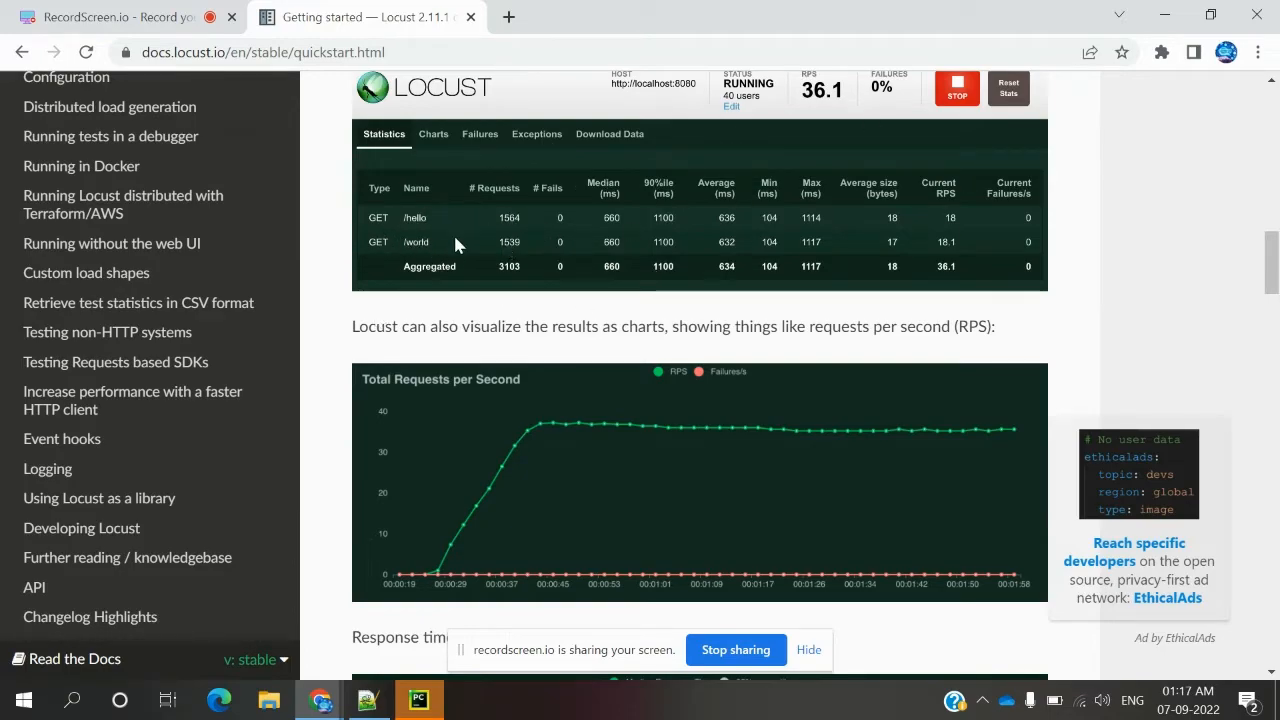
mouse_move(548, 244)
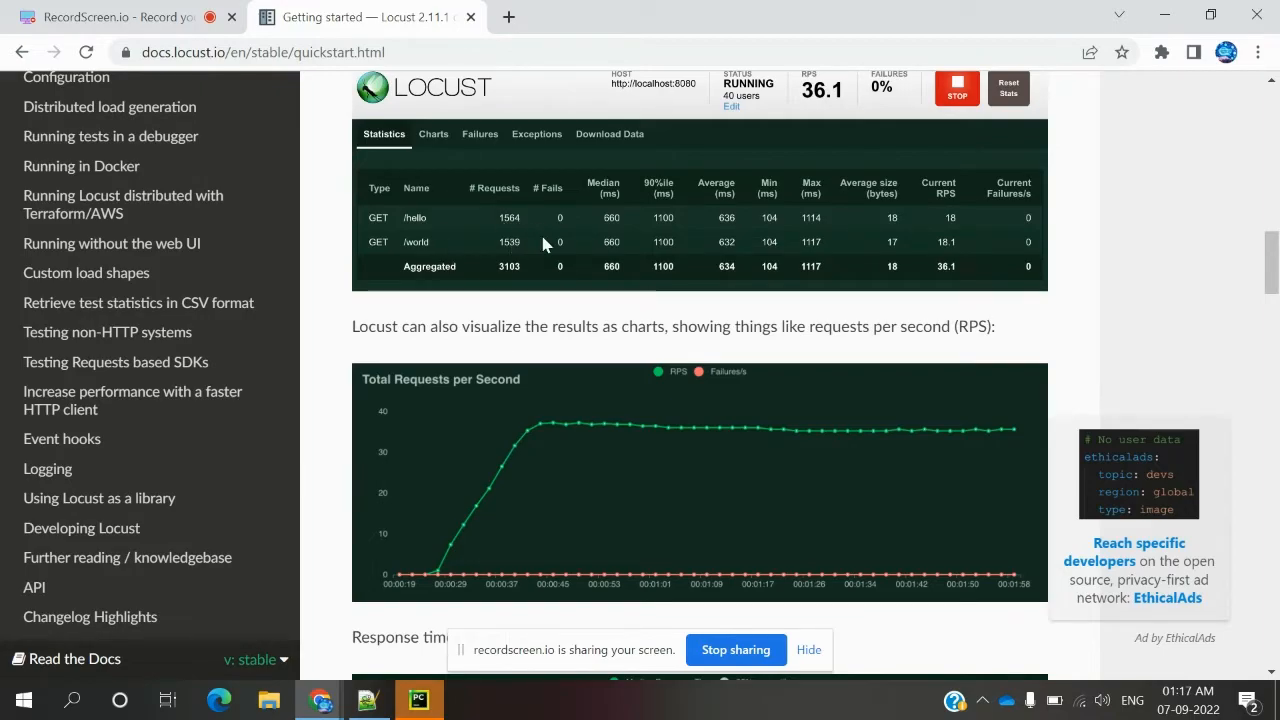
mouse_move(556, 218)
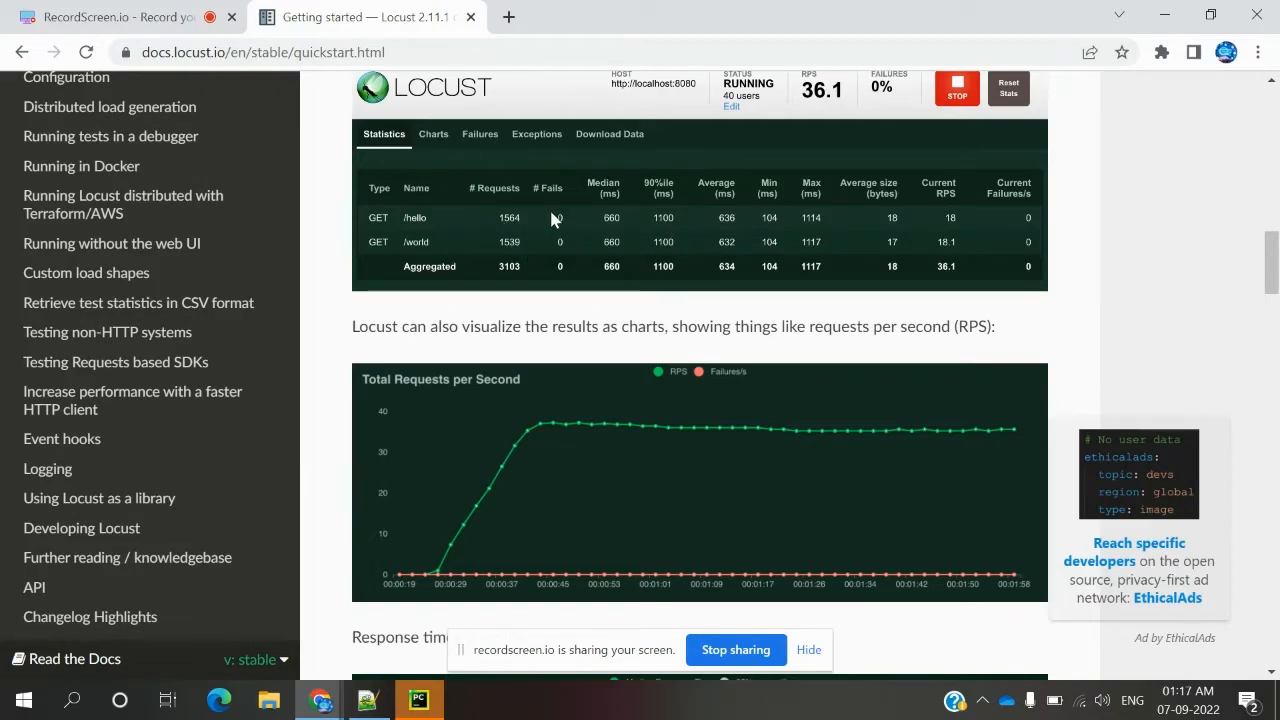
mouse_move(640, 240)
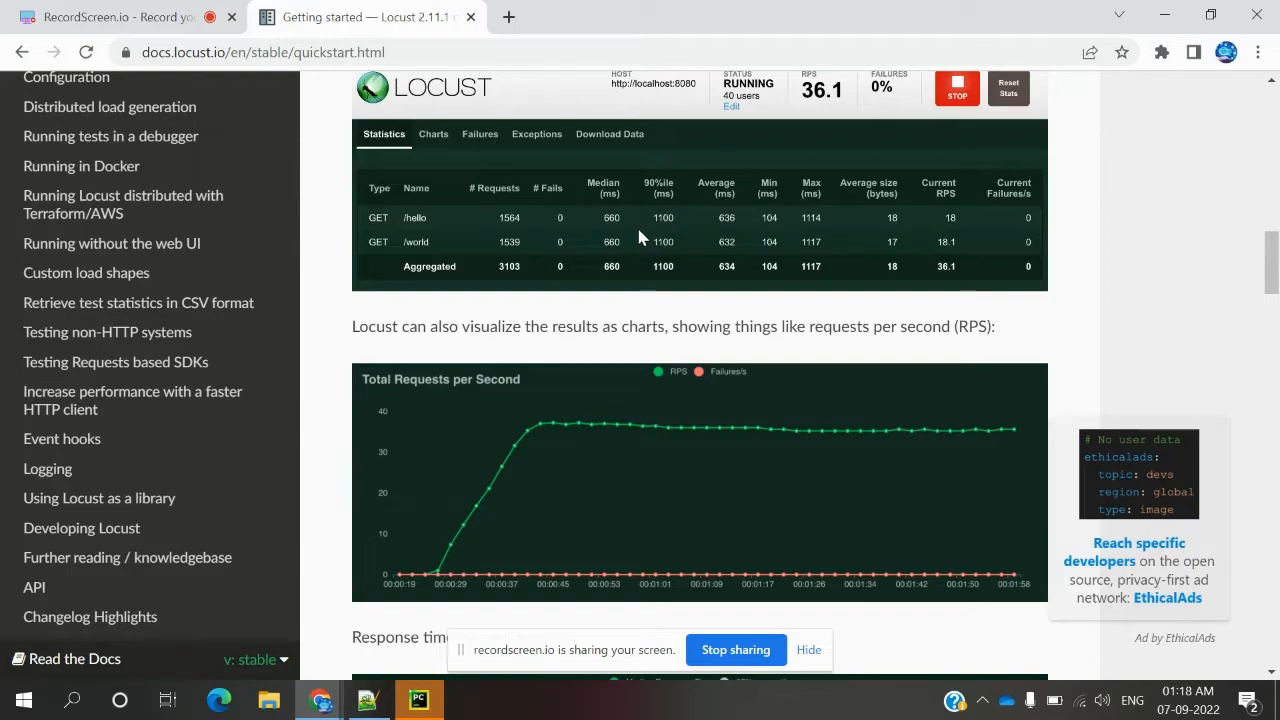
mouse_move(670, 244)
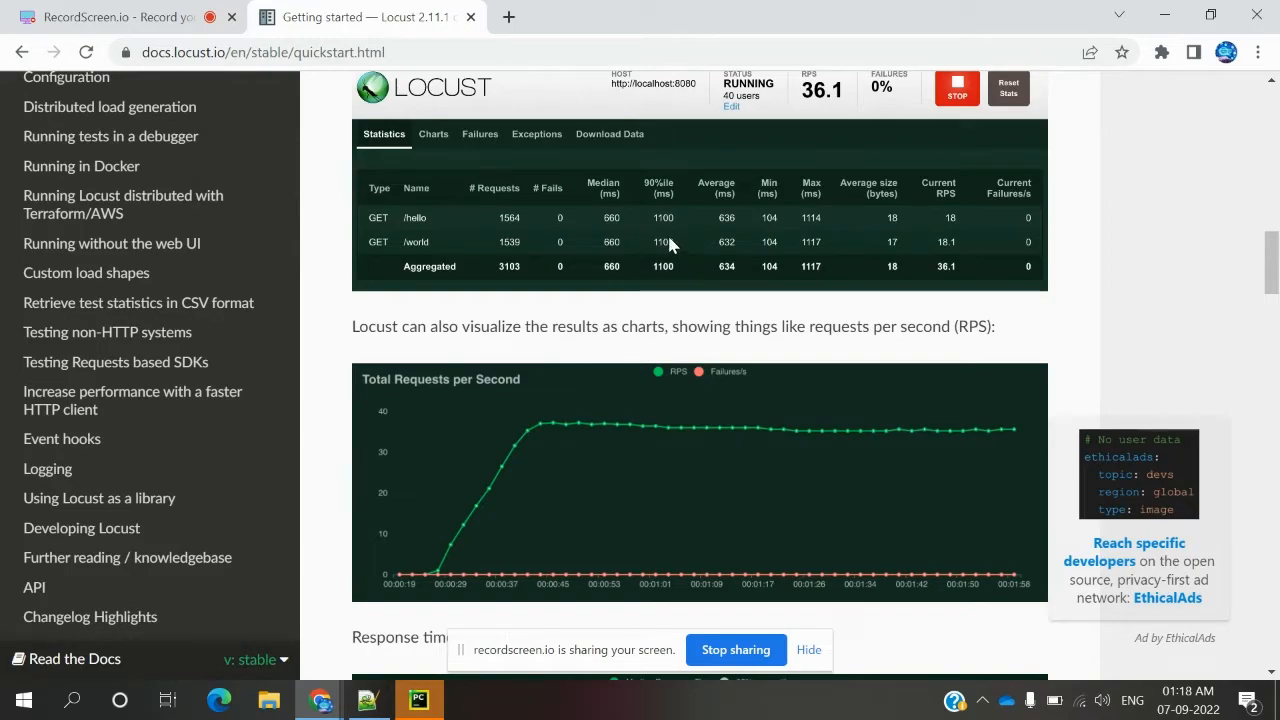
mouse_move(864, 250)
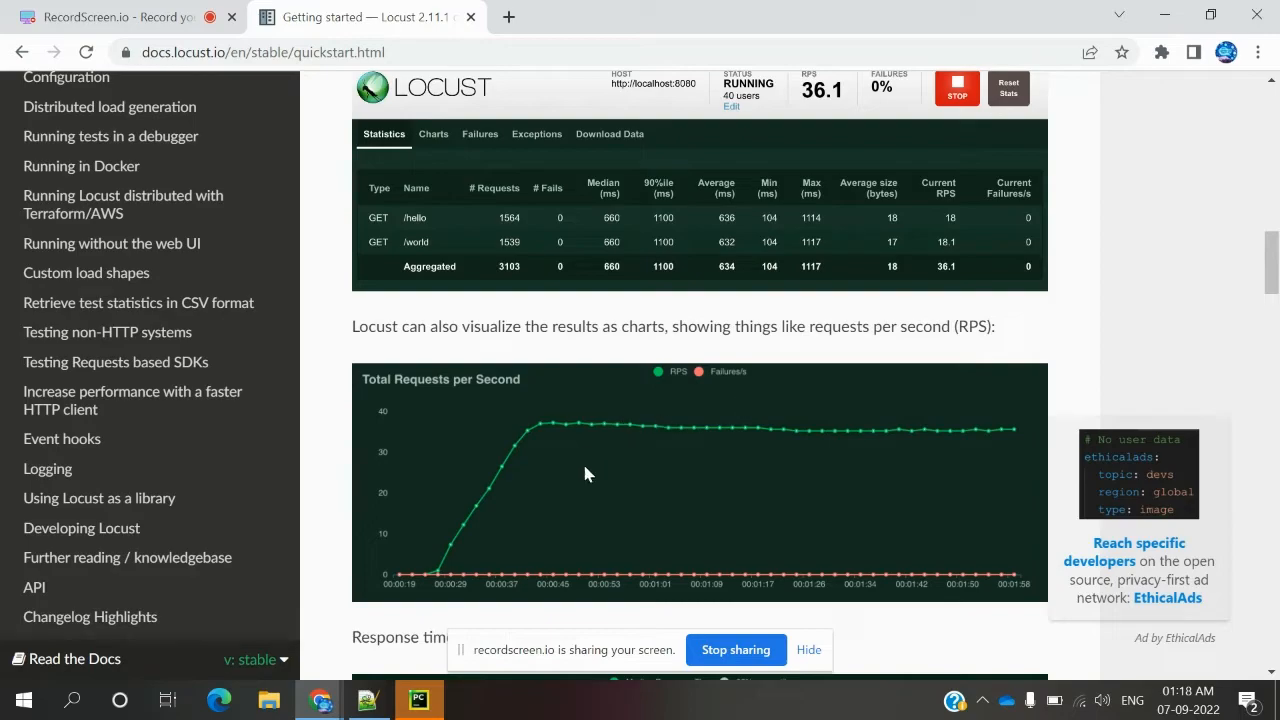
mouse_move(764, 374)
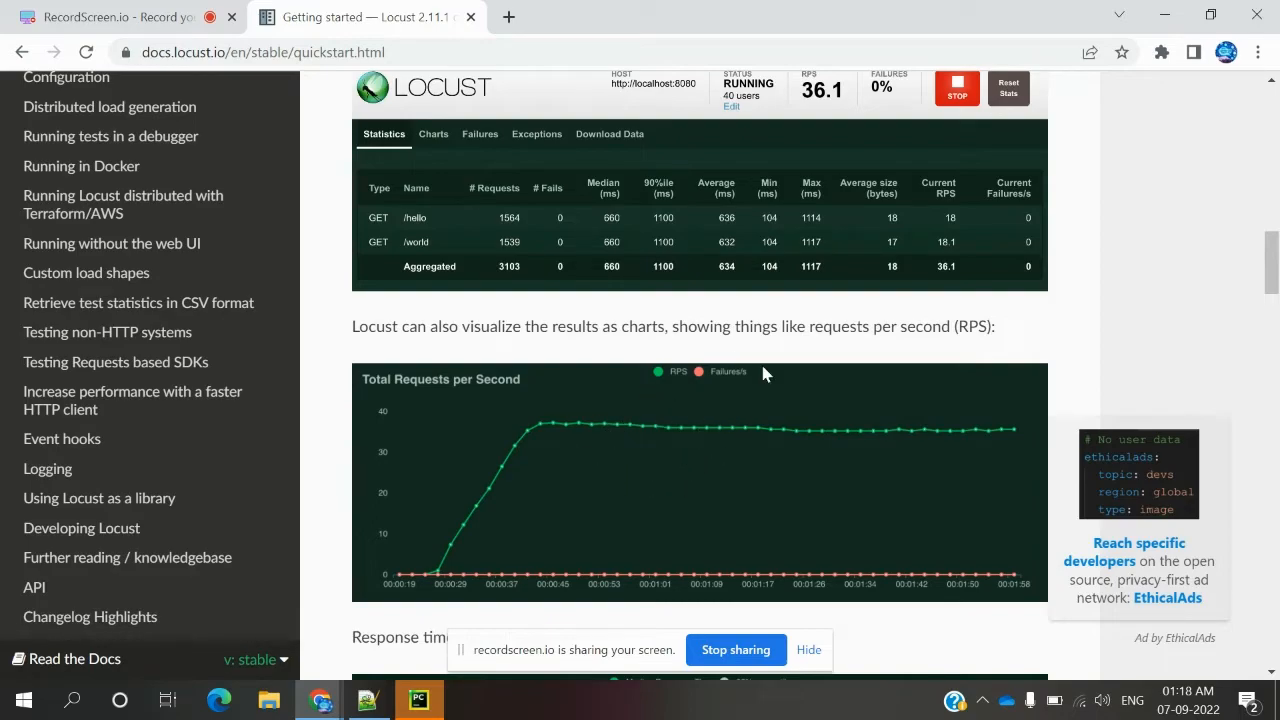
scroll("down", 3)
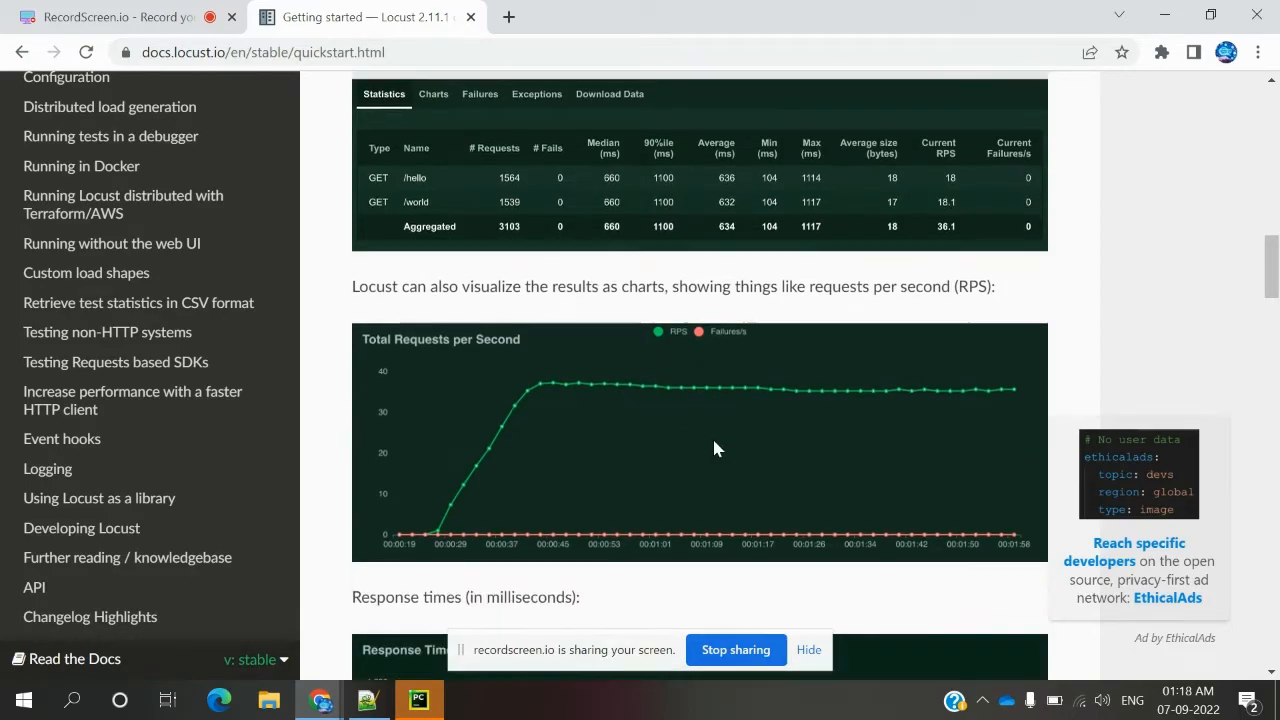
scroll("down", 3)
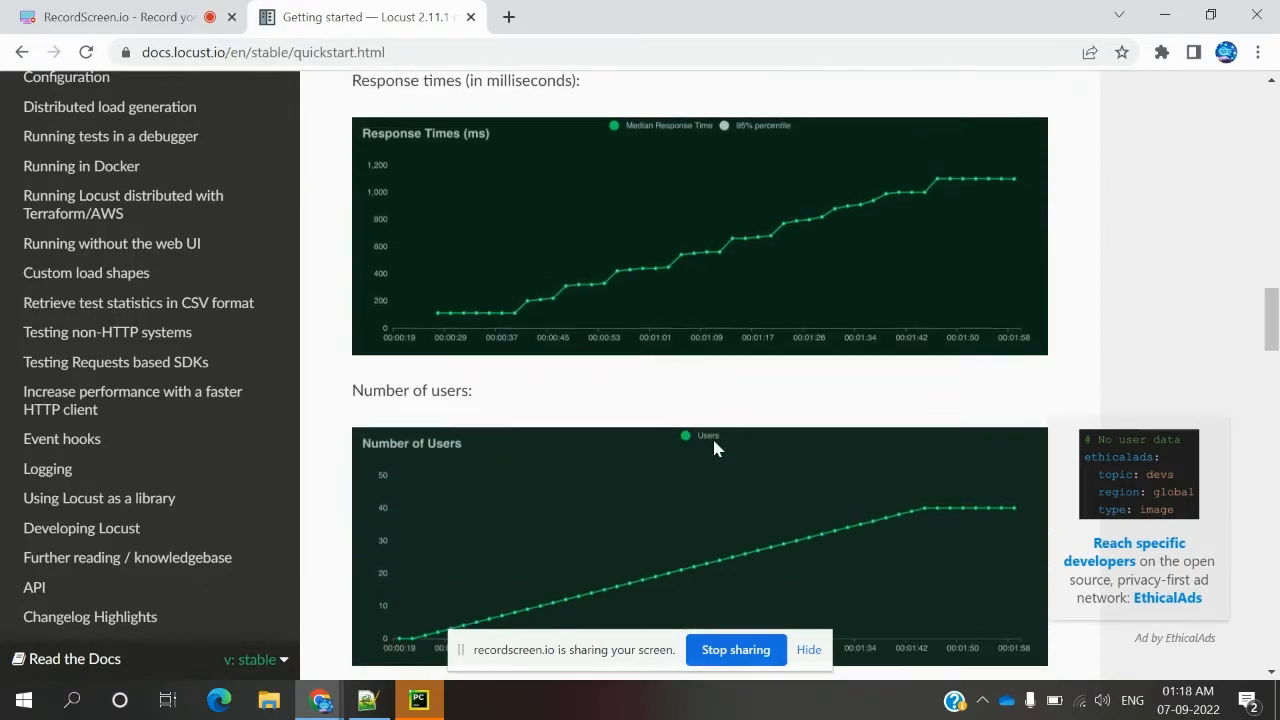
scroll("down", 3)
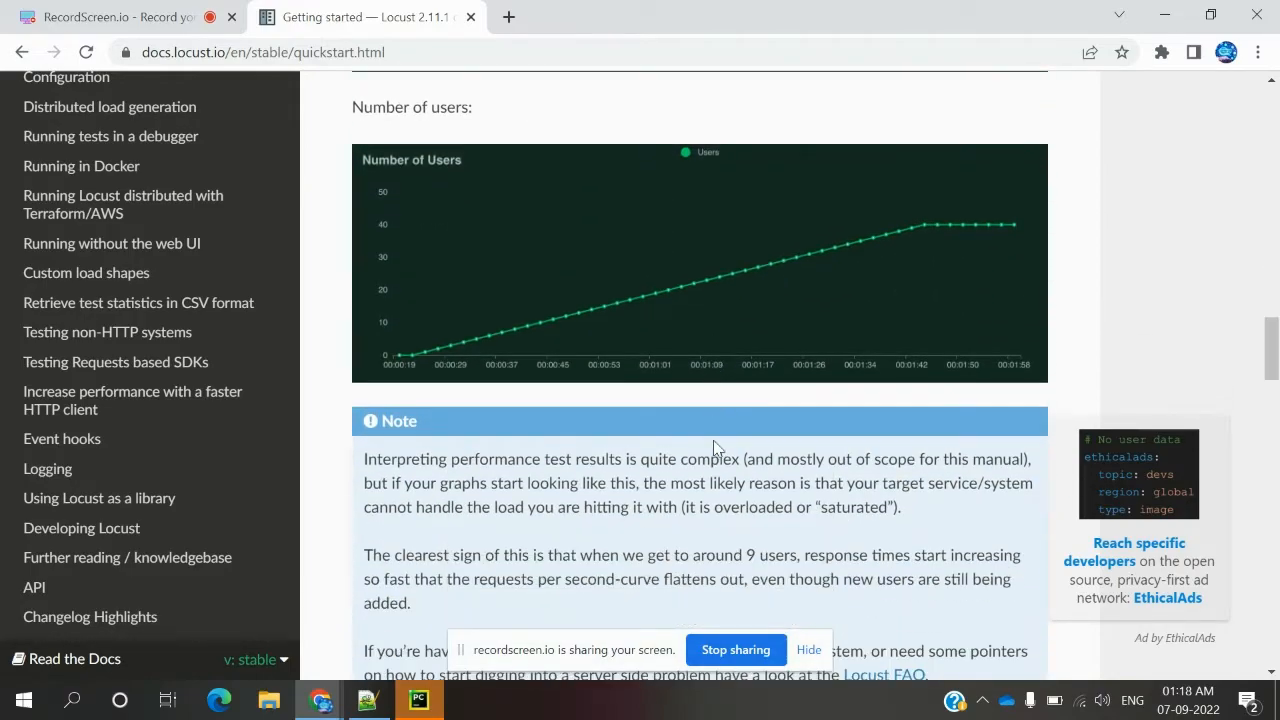
scroll("down", 3)
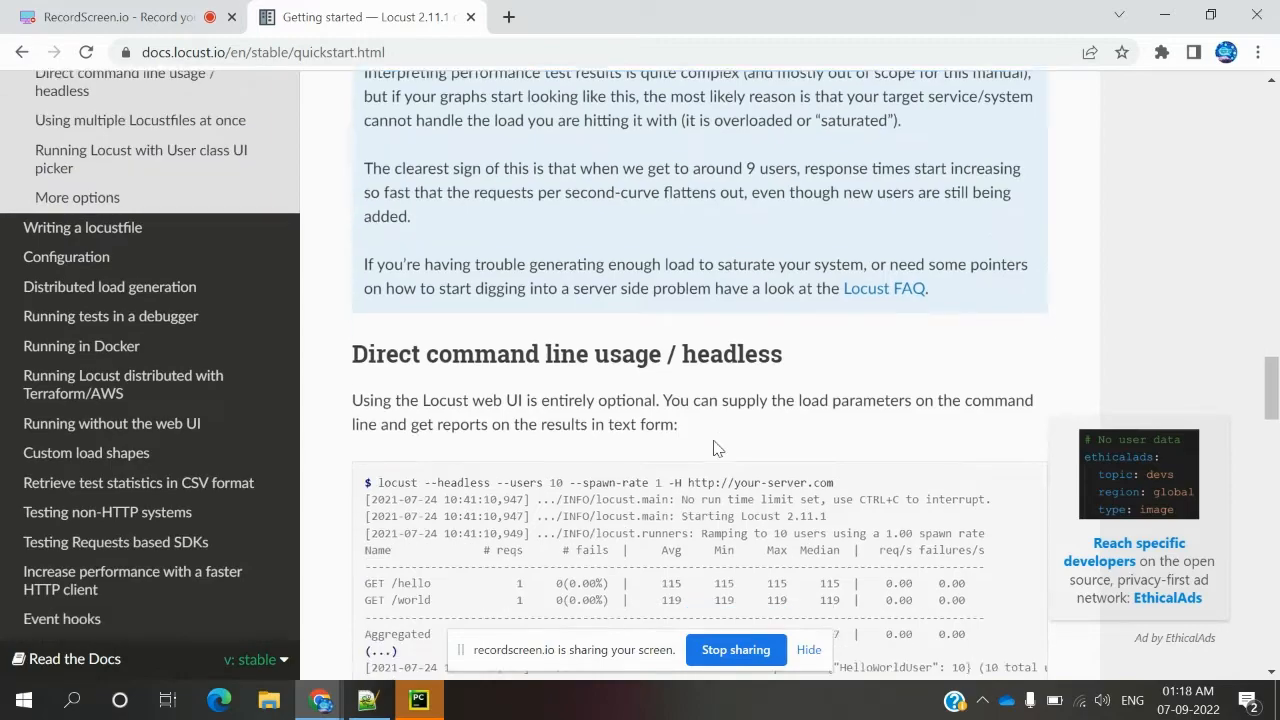
scroll("down", 3)
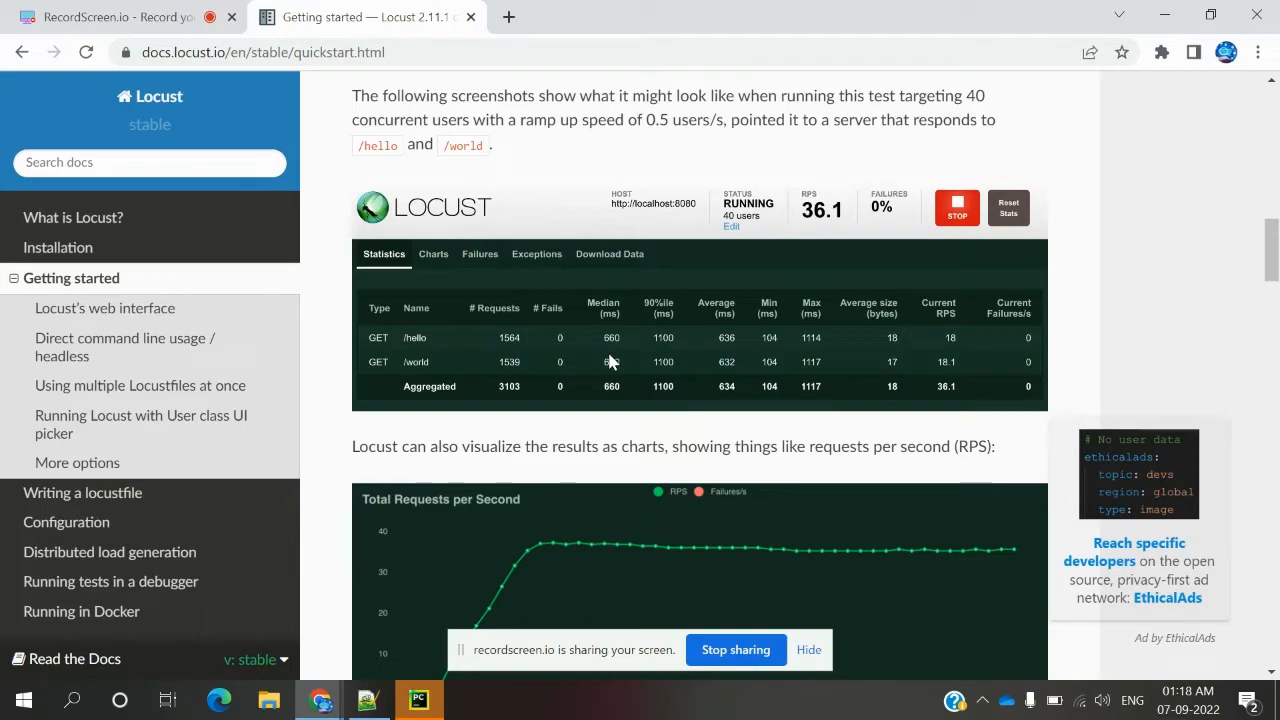
mouse_move(536, 262)
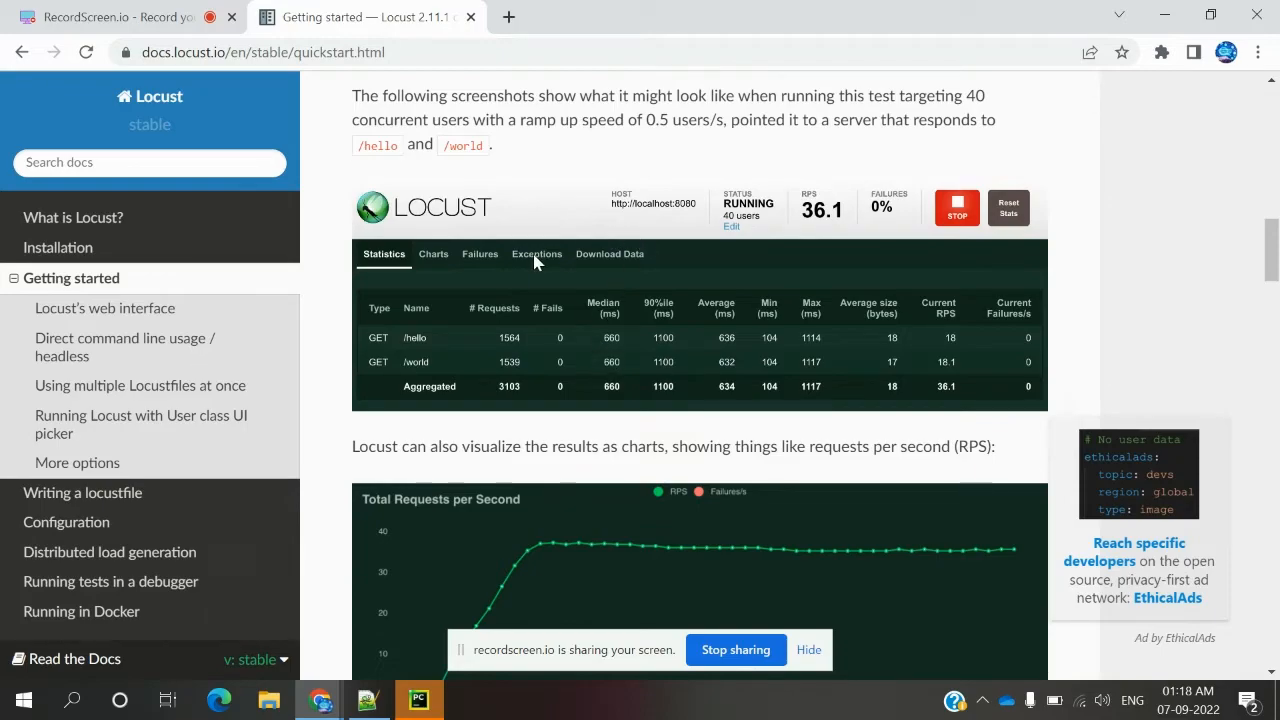
mouse_move(444, 352)
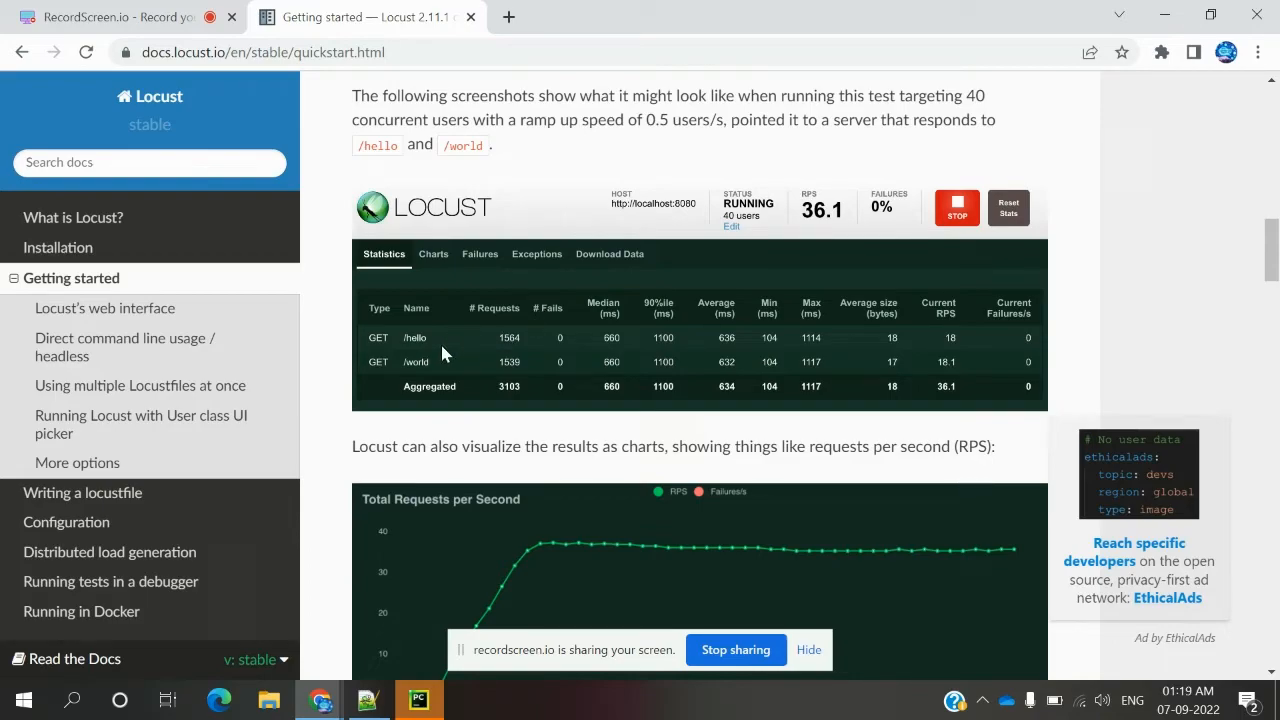
mouse_move(512, 264)
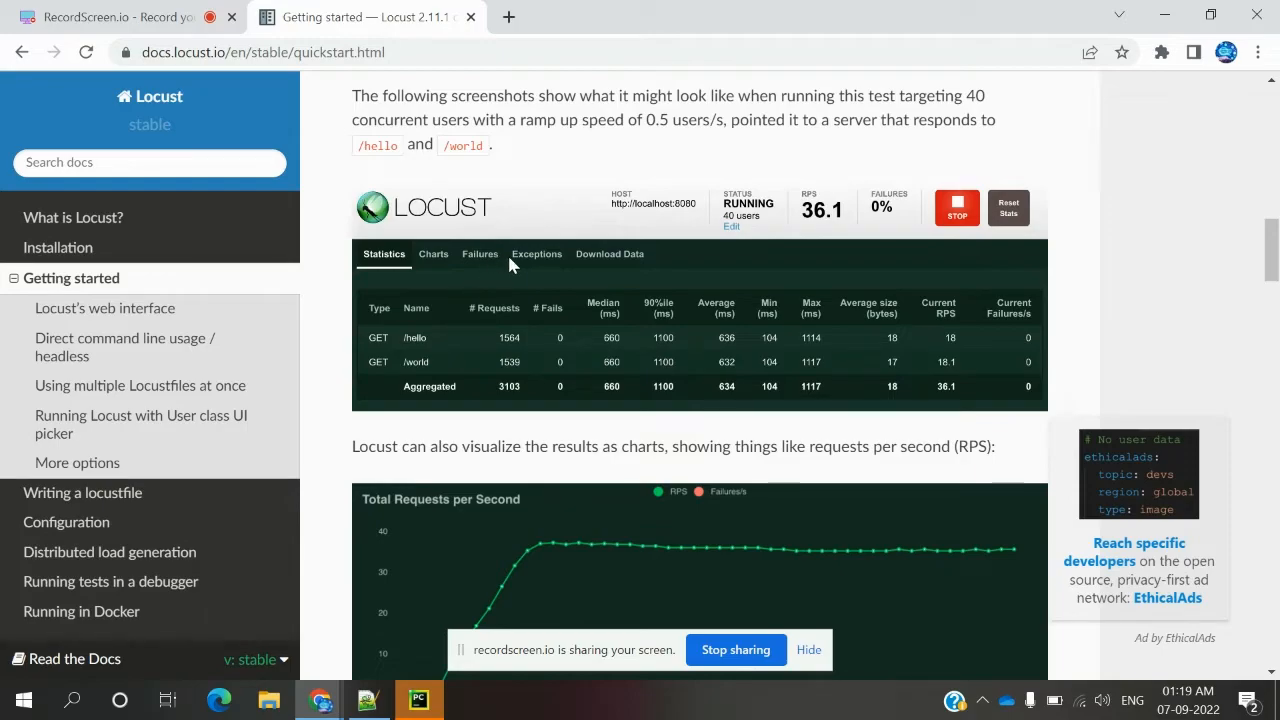
mouse_move(528, 268)
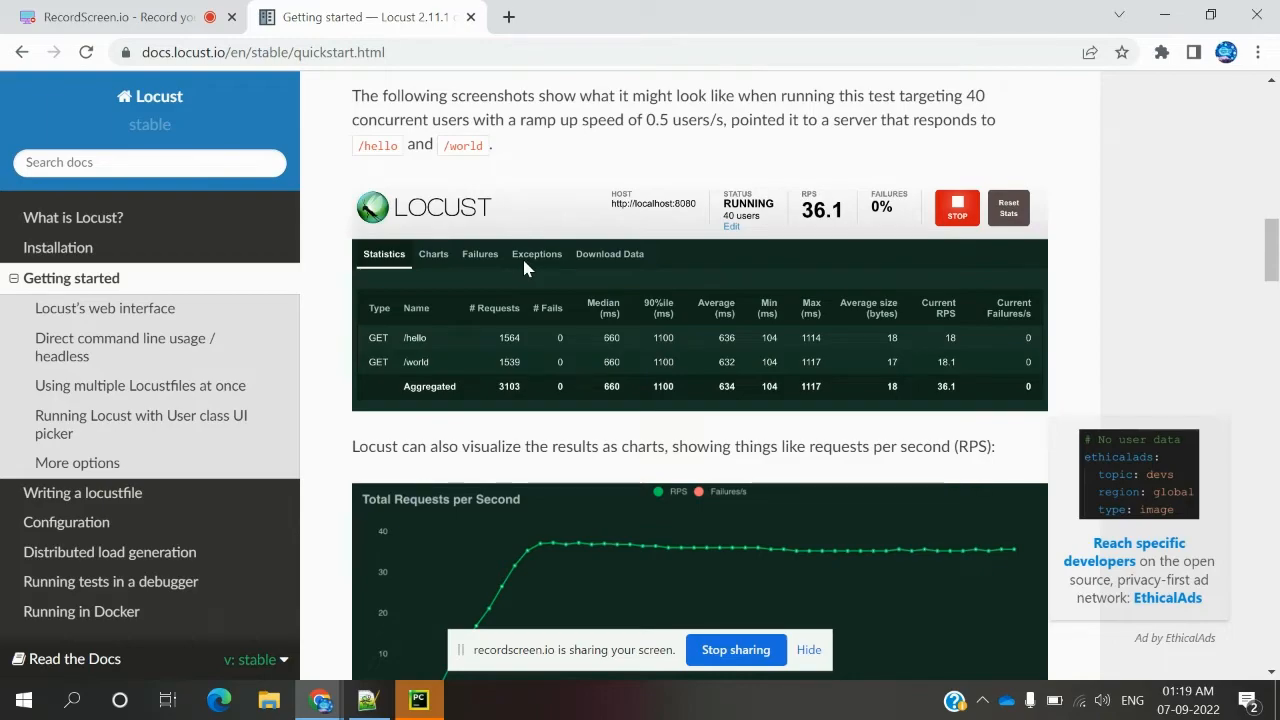
mouse_move(552, 268)
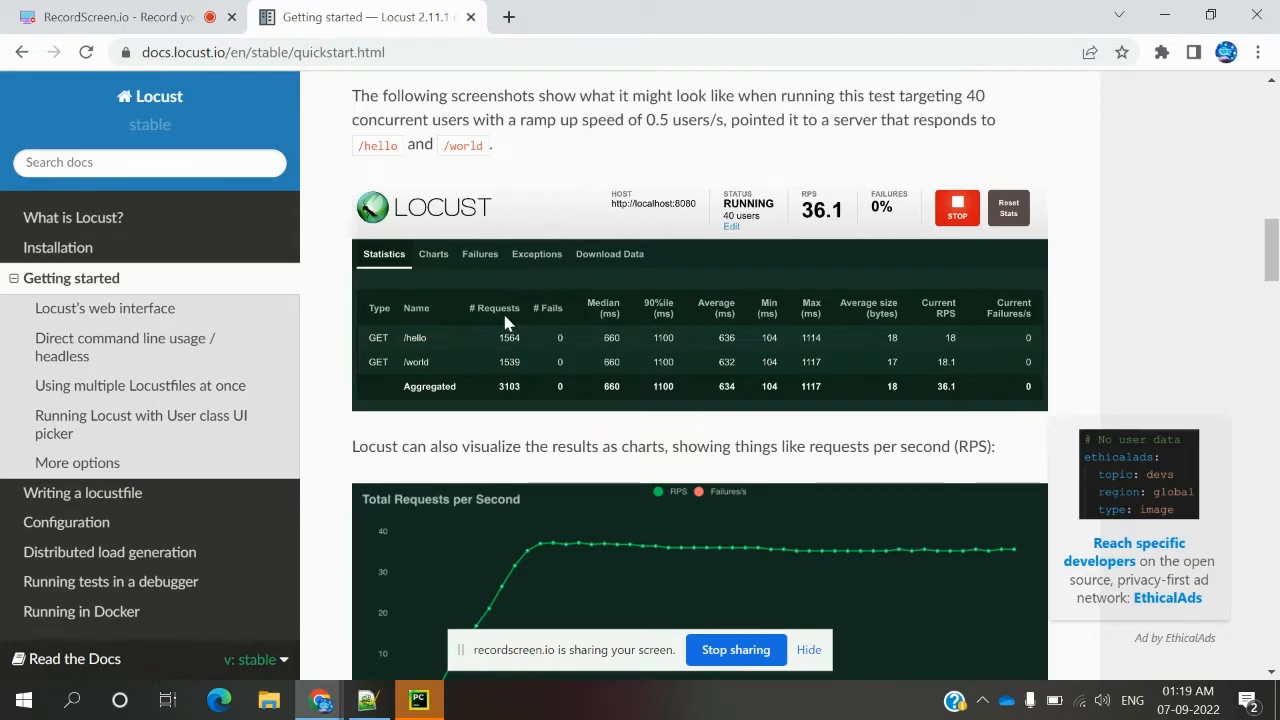
mouse_move(576, 338)
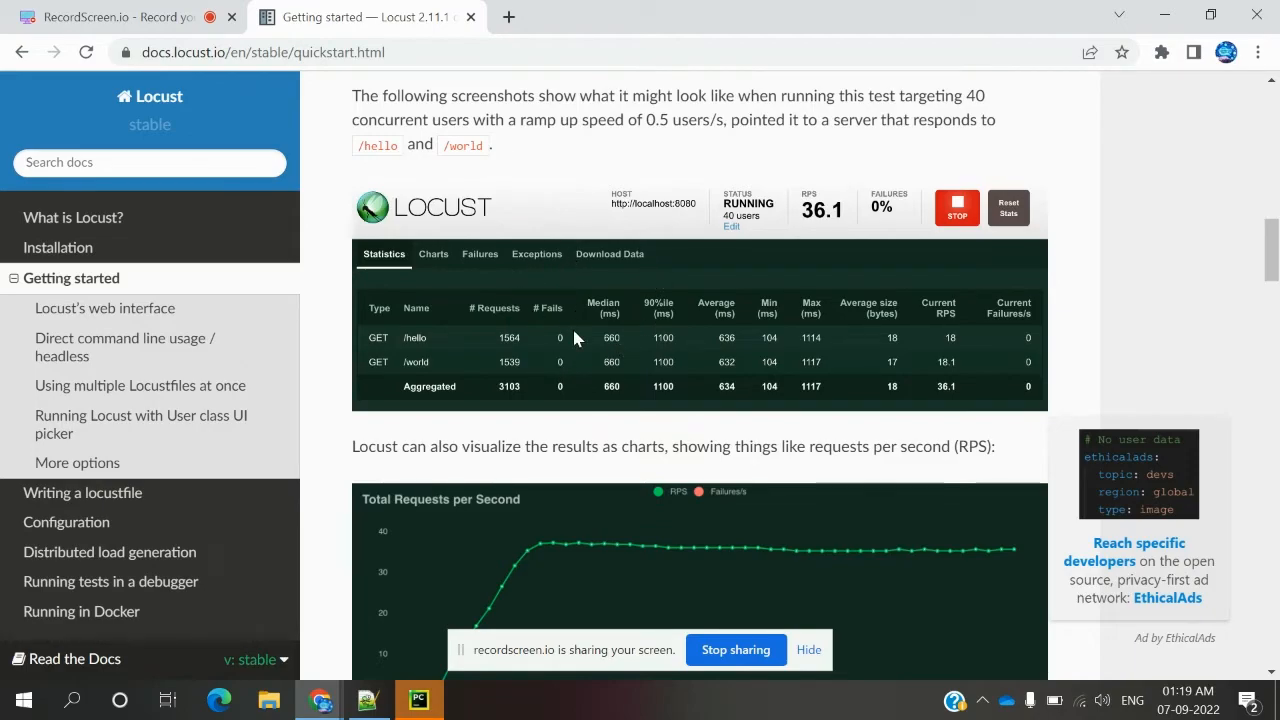
scroll("down", 3)
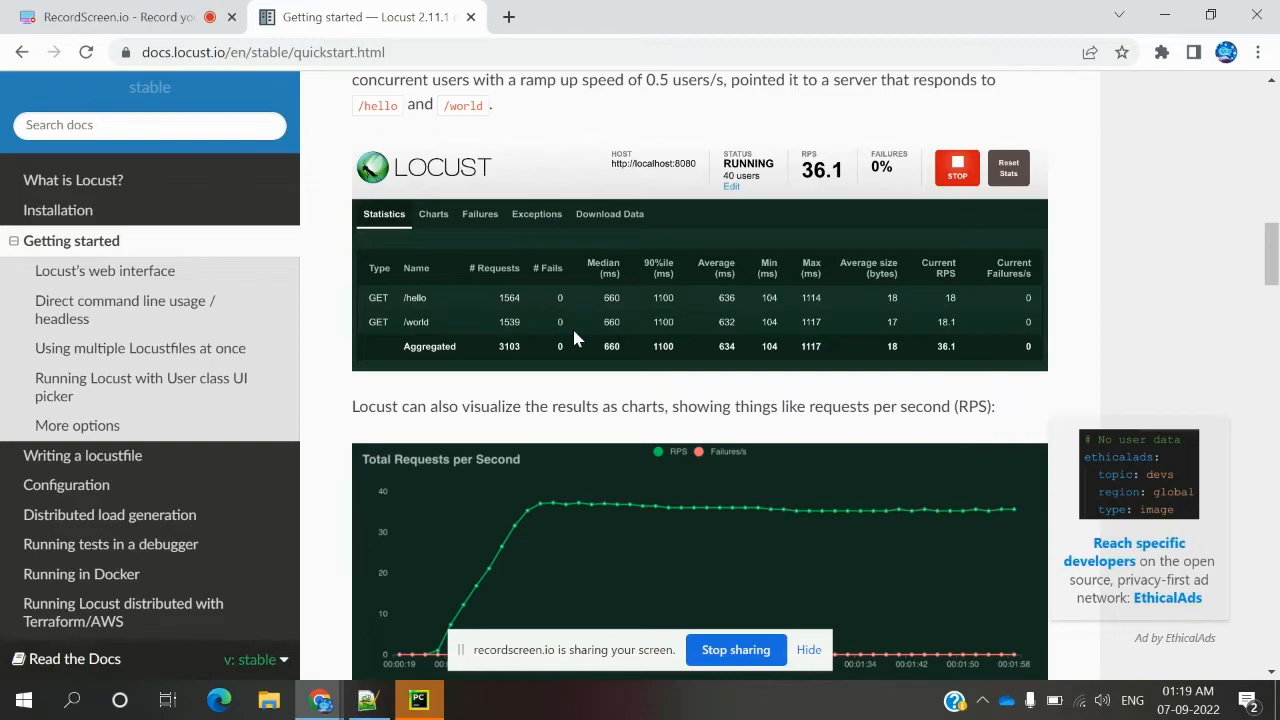